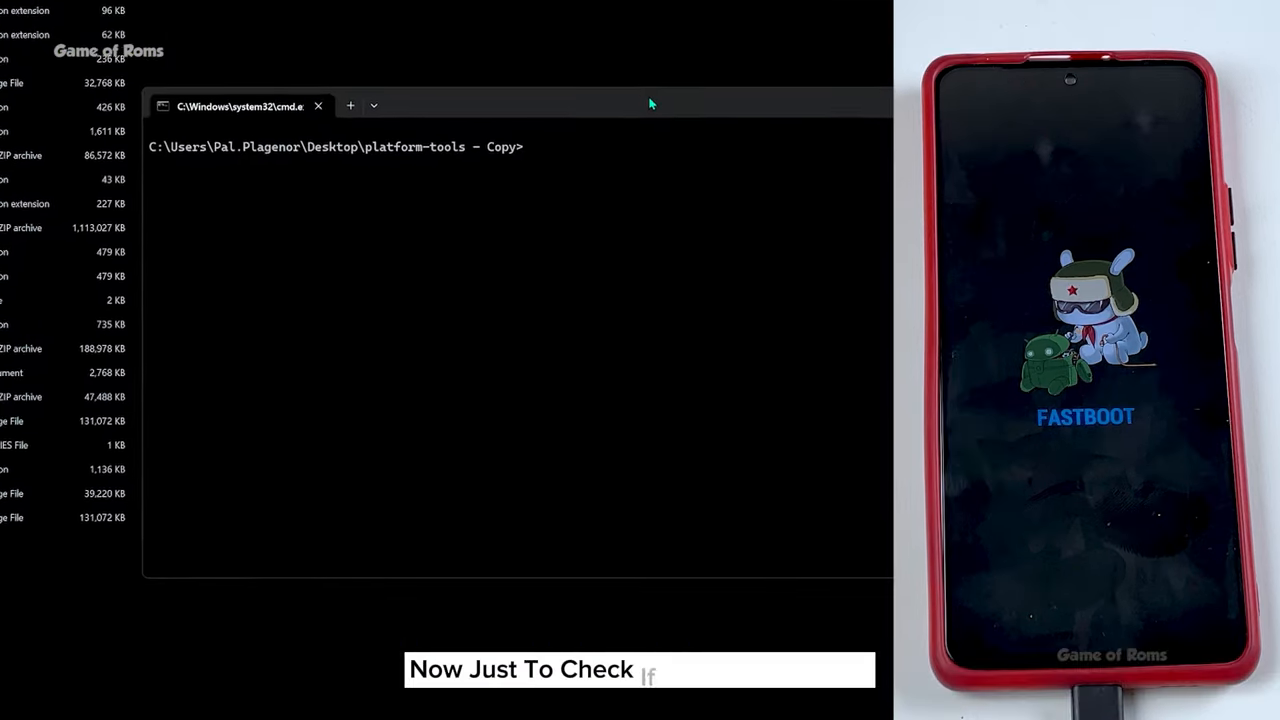
Confirm the phone is connected with 'fastboot devices'.
type("fastboot dev")
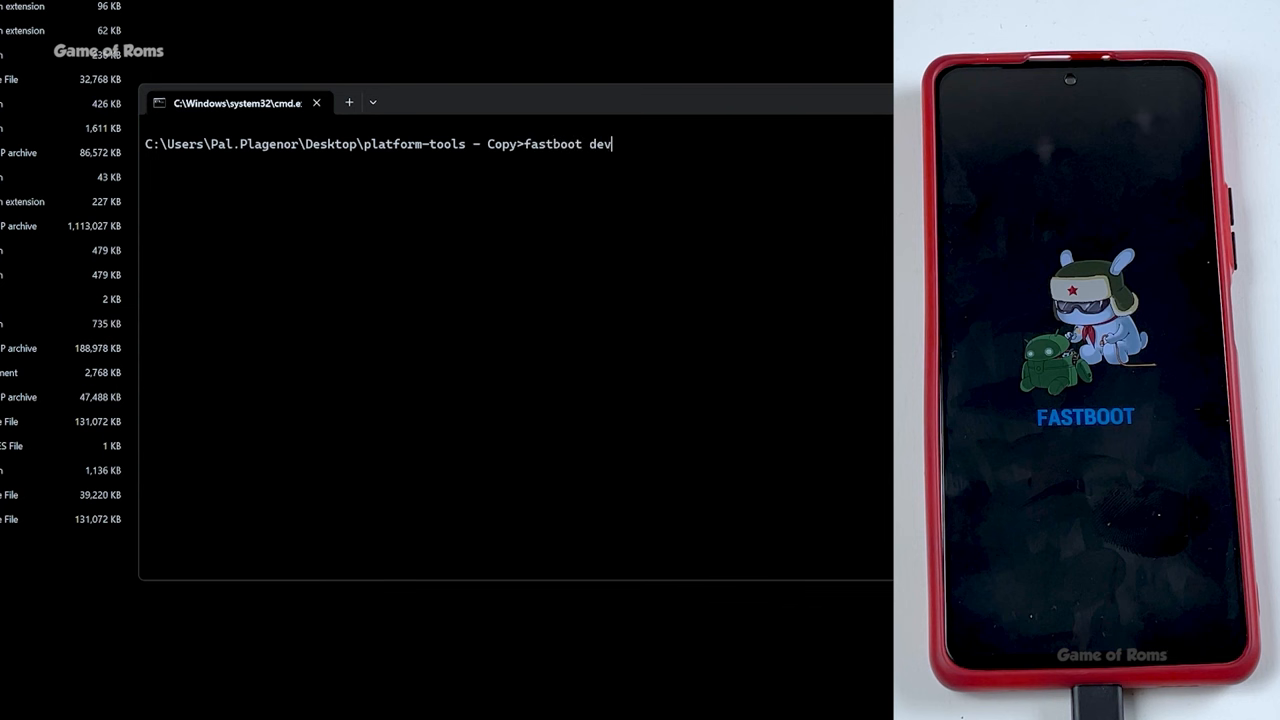
type("ices")
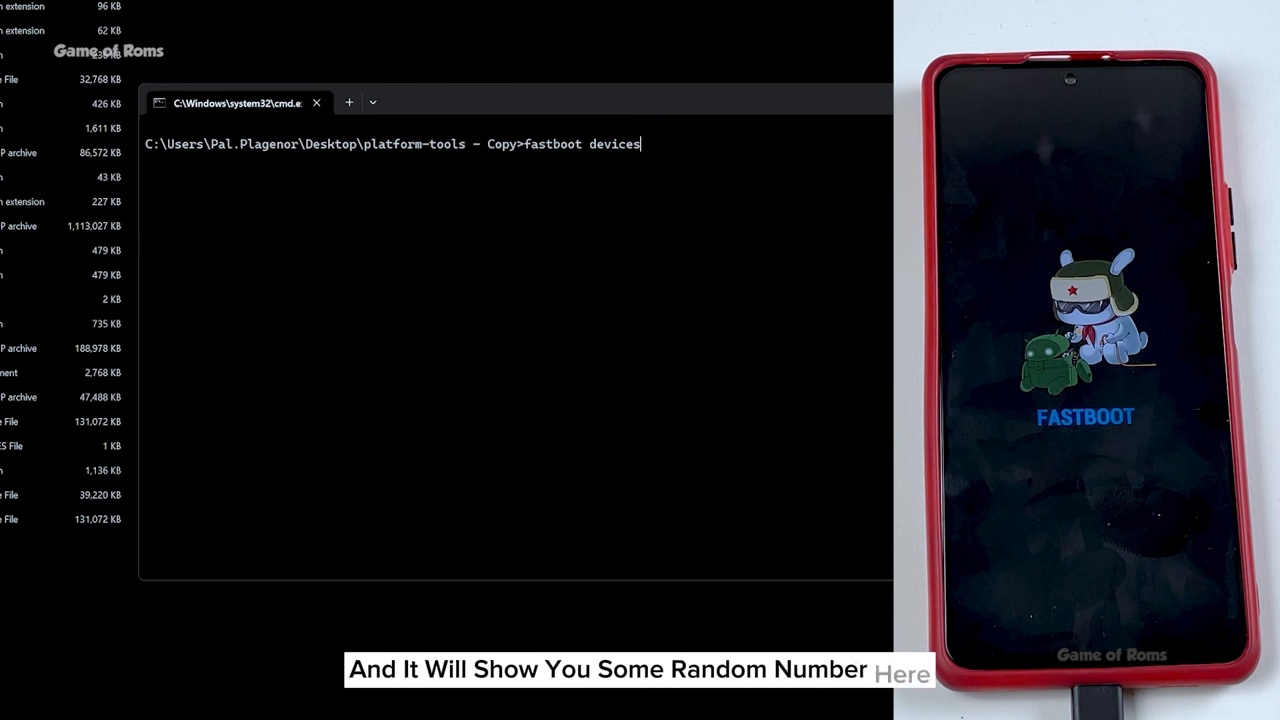
key("Return")
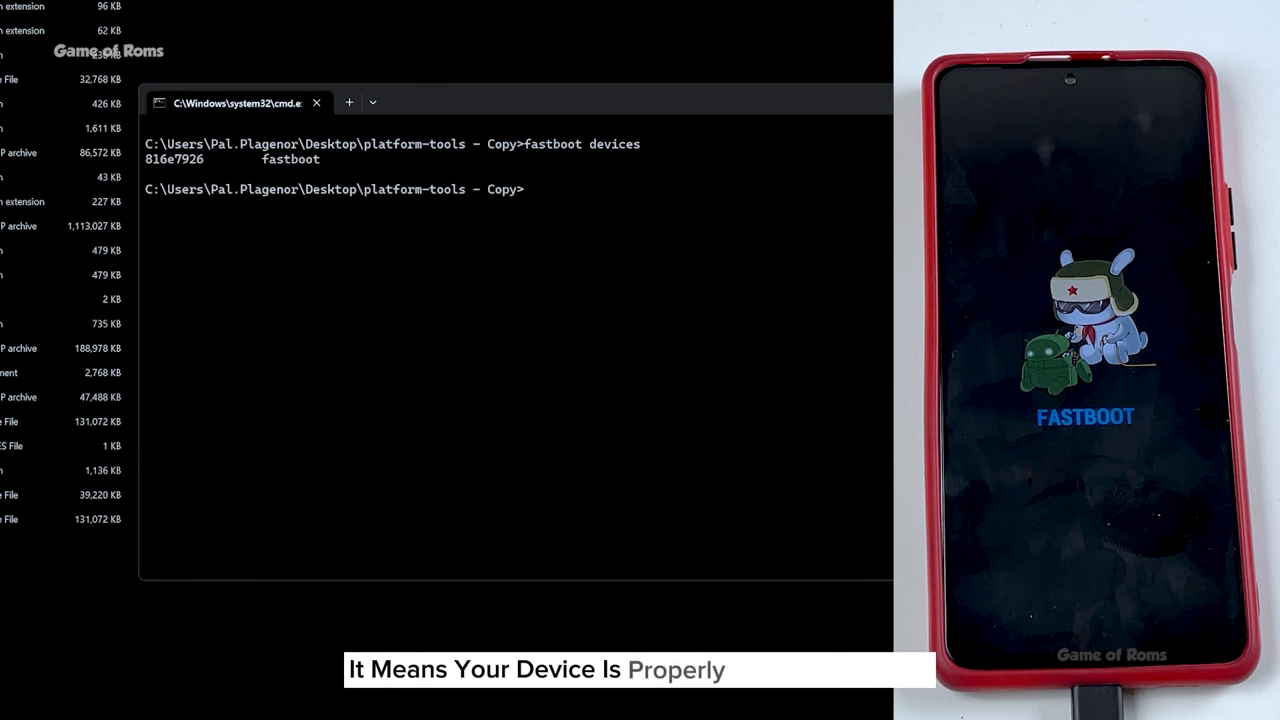
Flash dtbo.img to the dtbo partition with 'fastboot flash dtbo dtbo.img'.
type("fast")
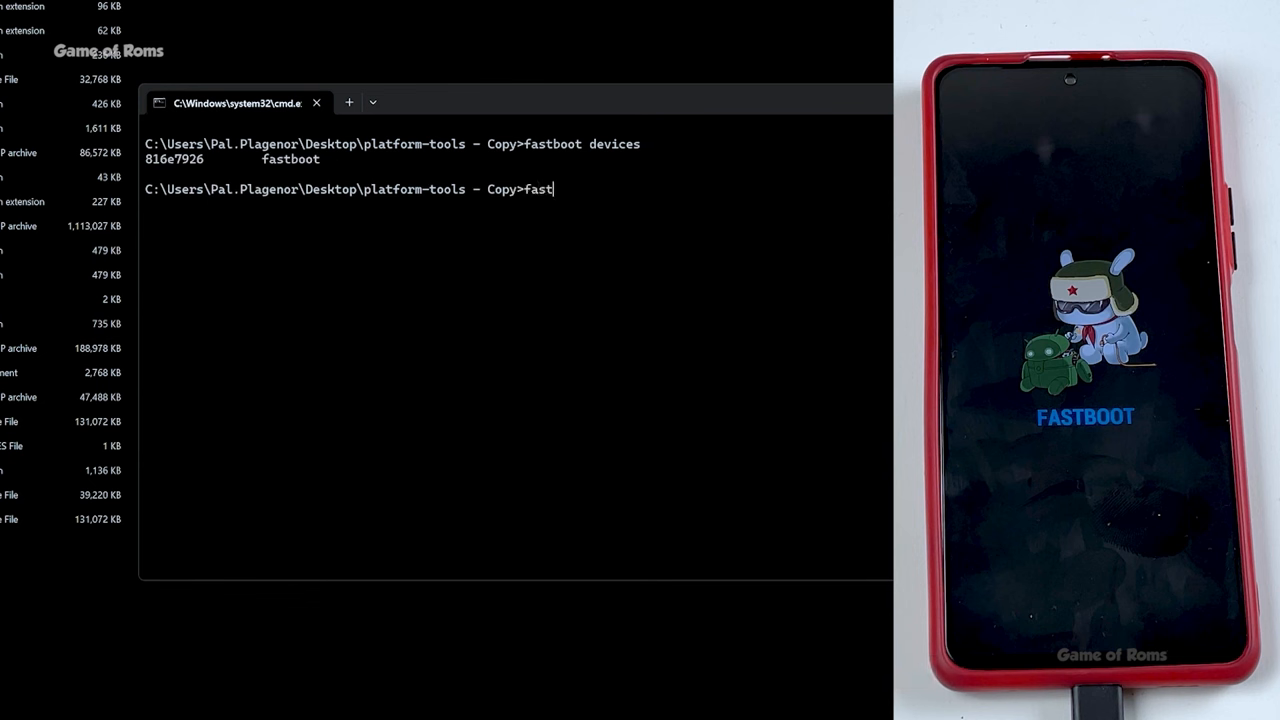
type("boot fl")
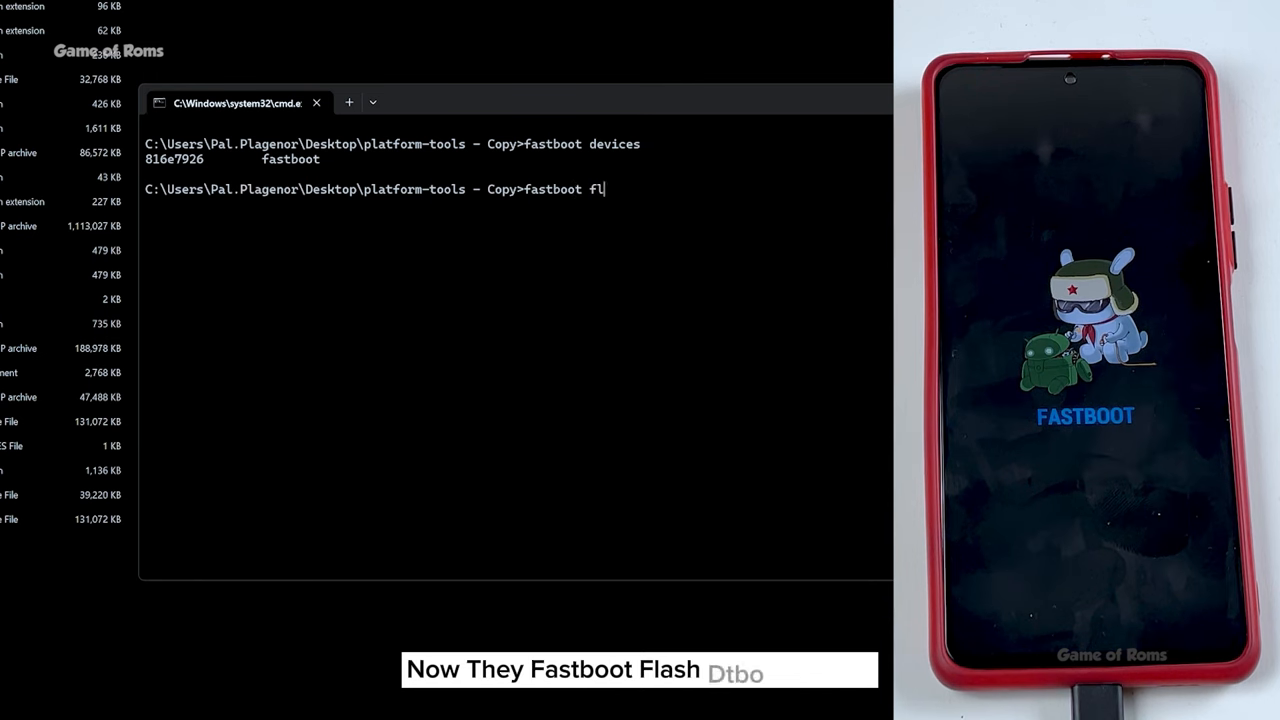
type("ash")
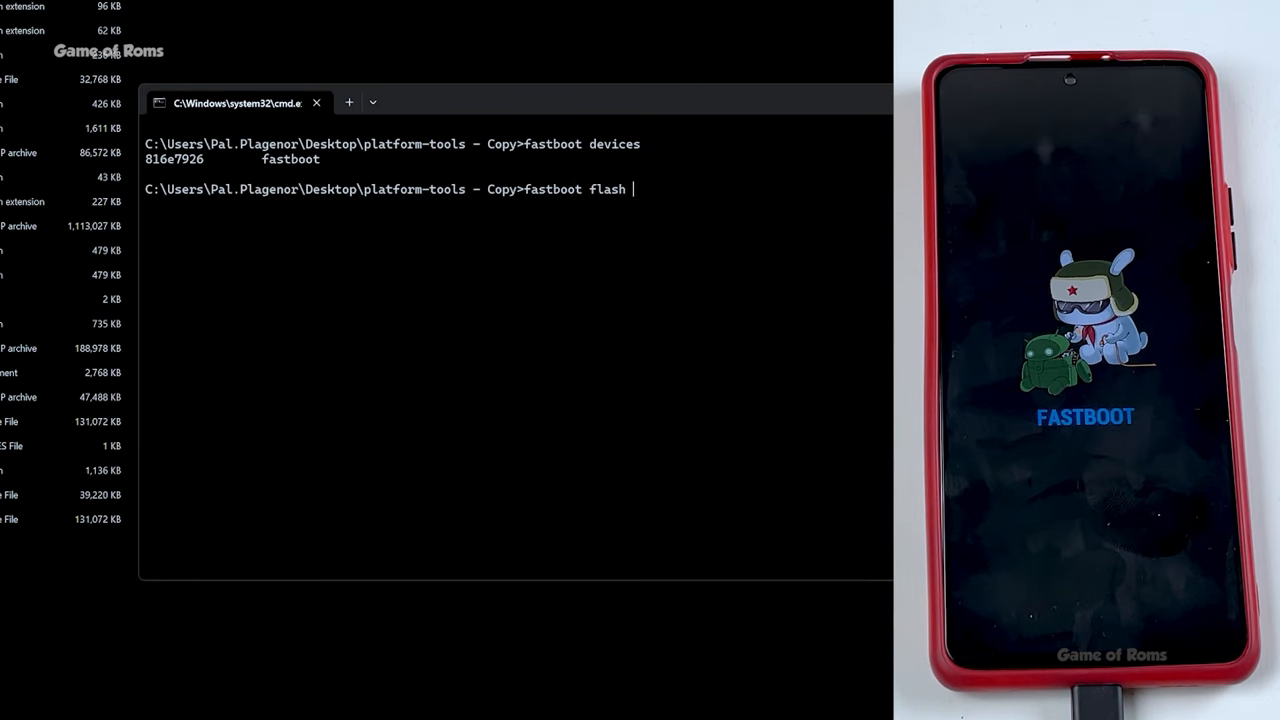
type("dtbo dtb")
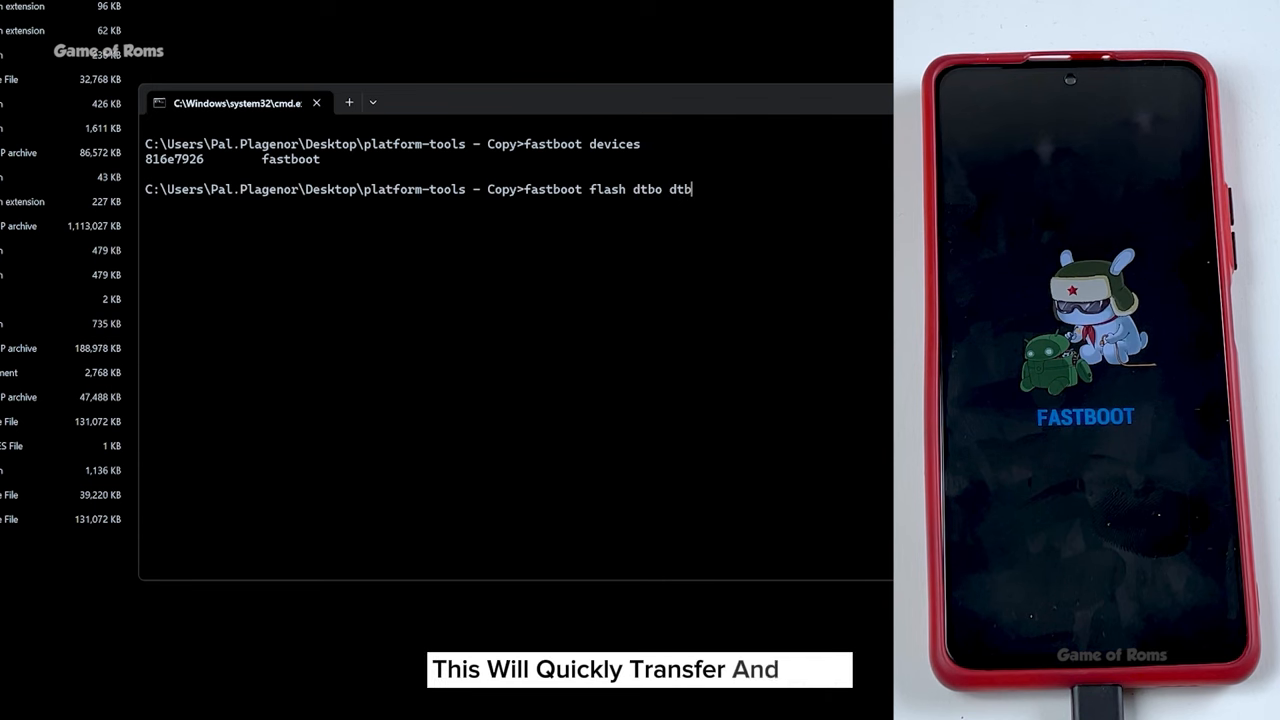
type("o.img")
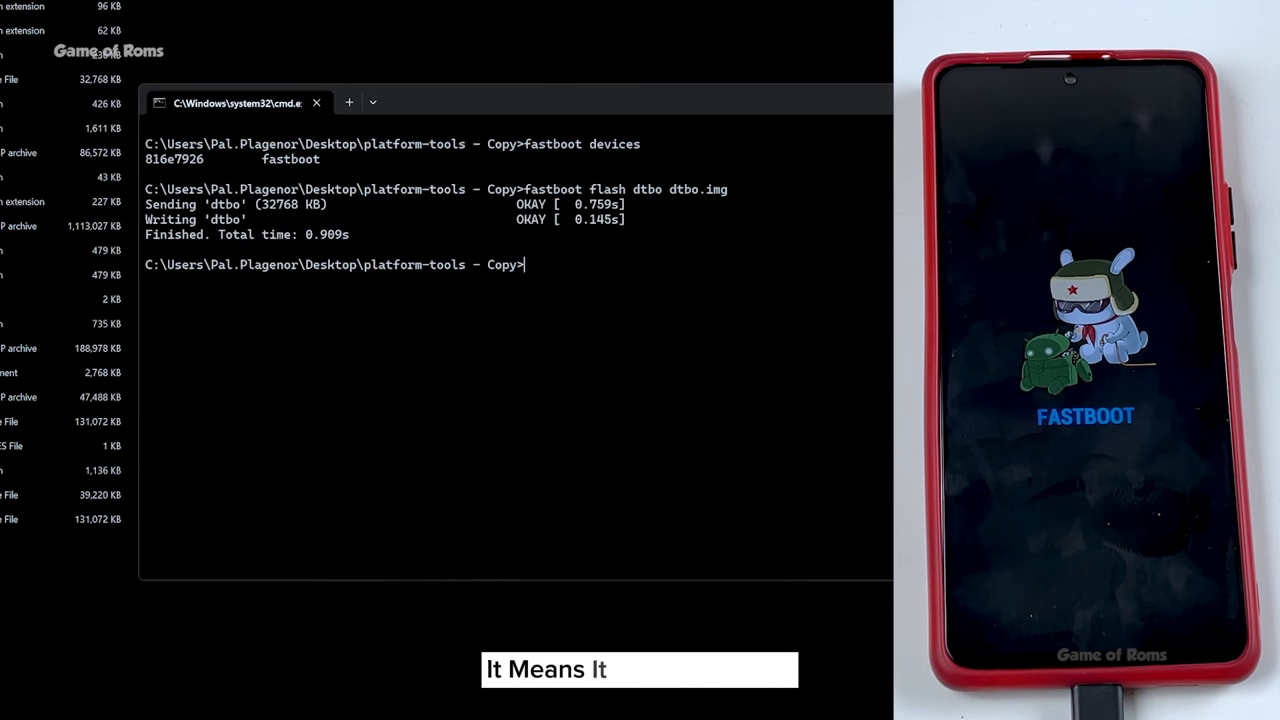
type("fastb")
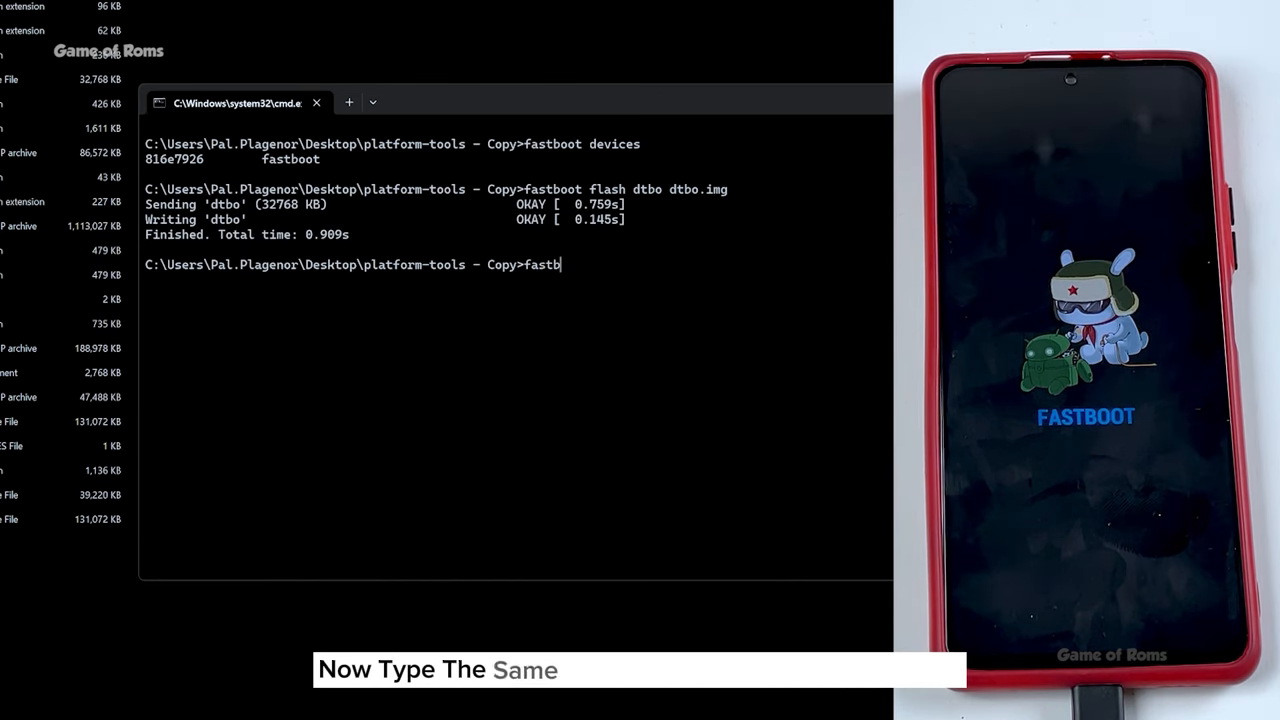
Flash recovery.img to the recovery partition with 'fastboot flash recovery'.
type("oot flash recovery re")
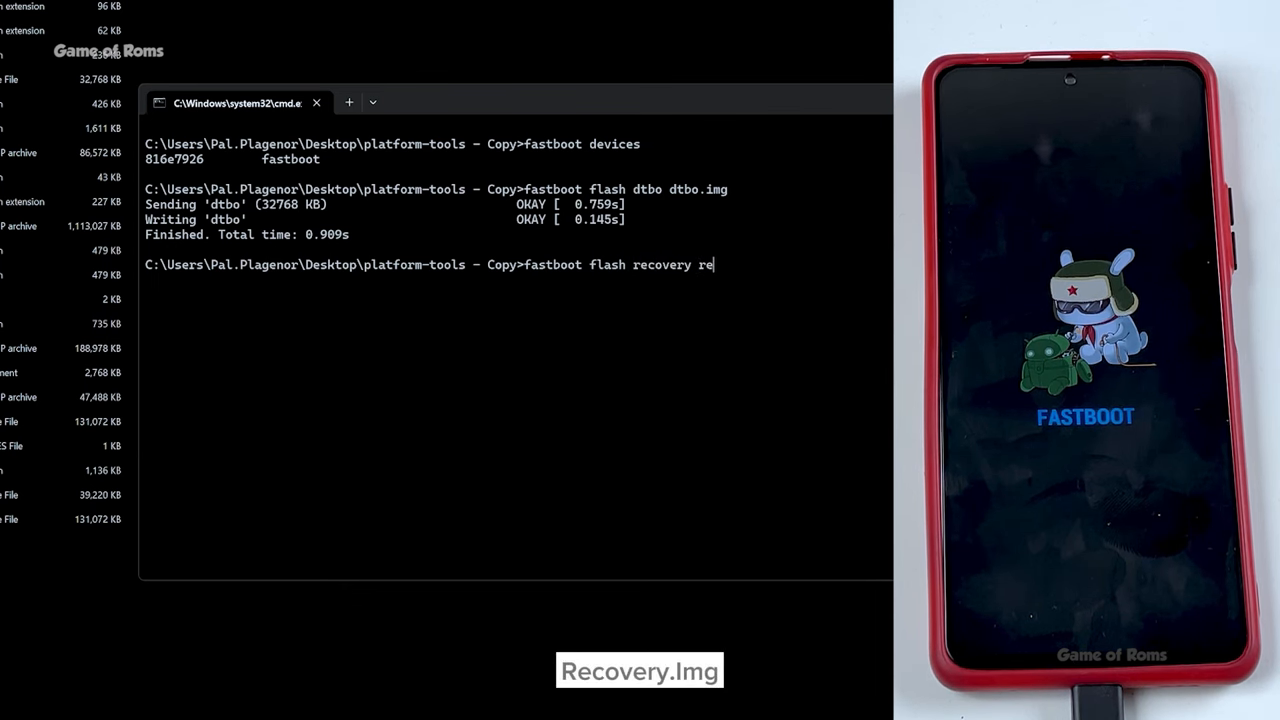
type("covery.")
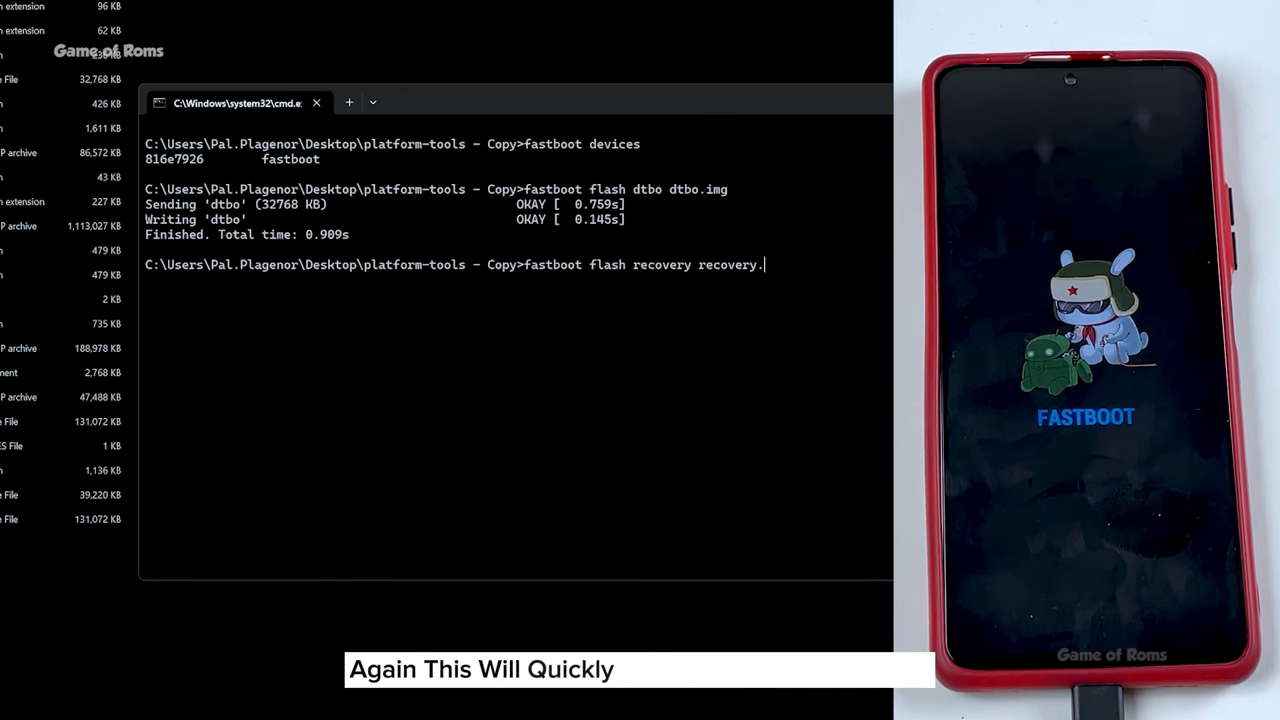
type("img")
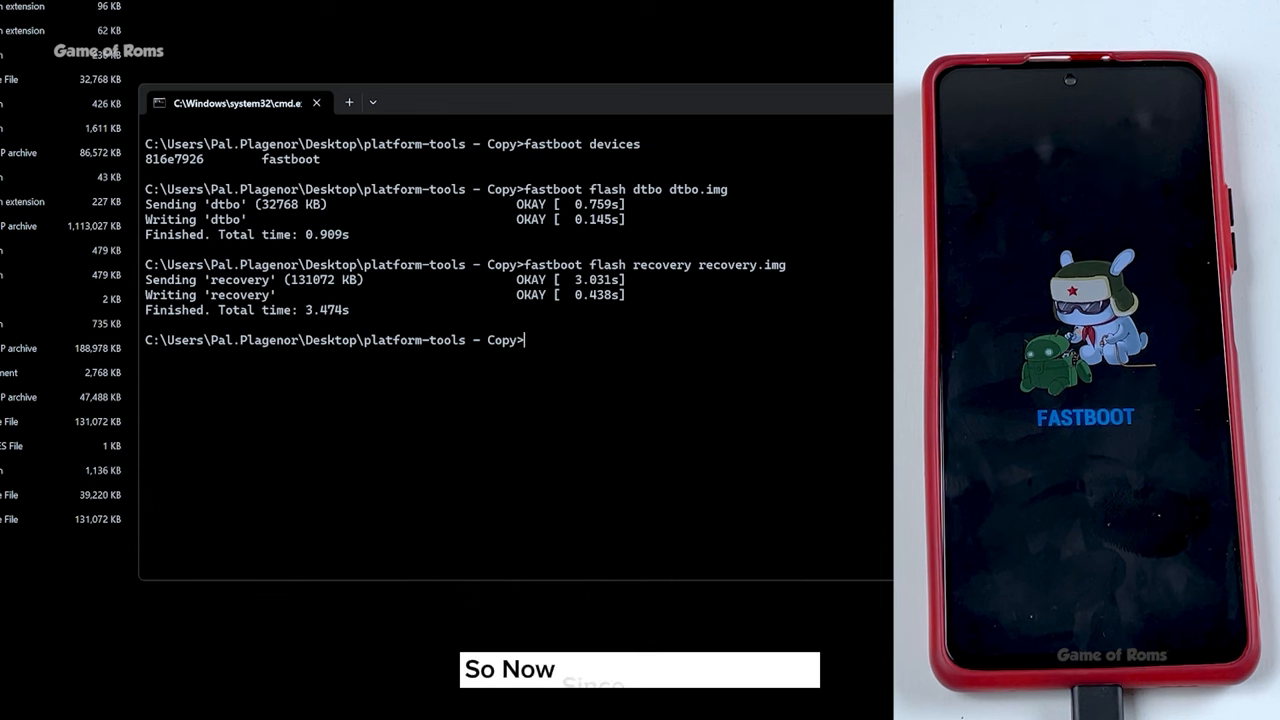
Restart the phone into recovery with 'fastboot reboot recovery'.
type("f")
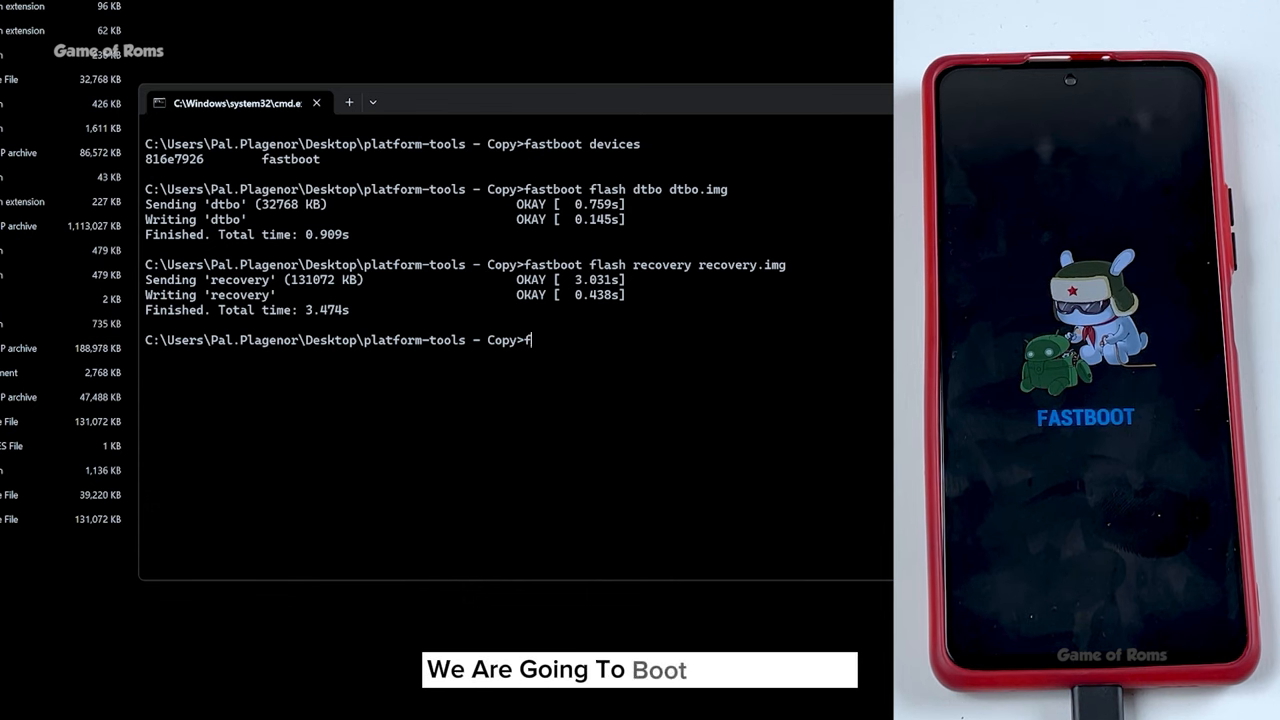
type("astboot")
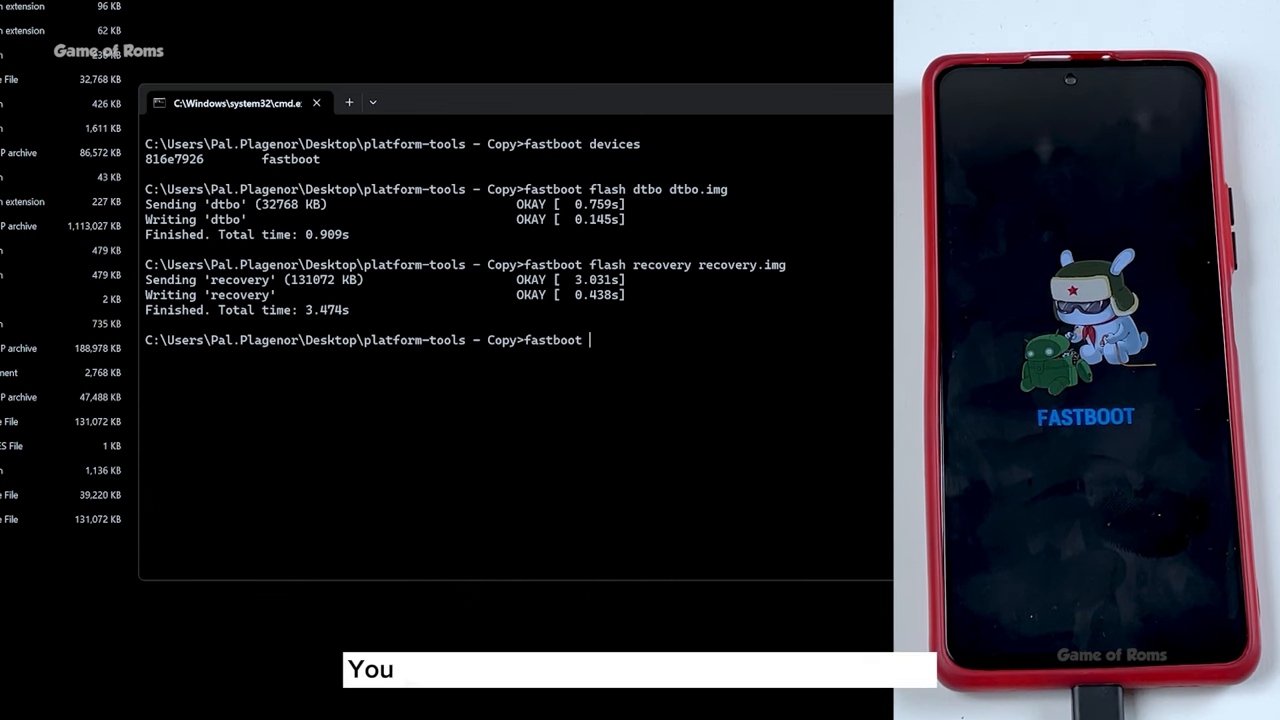
type("reboot")
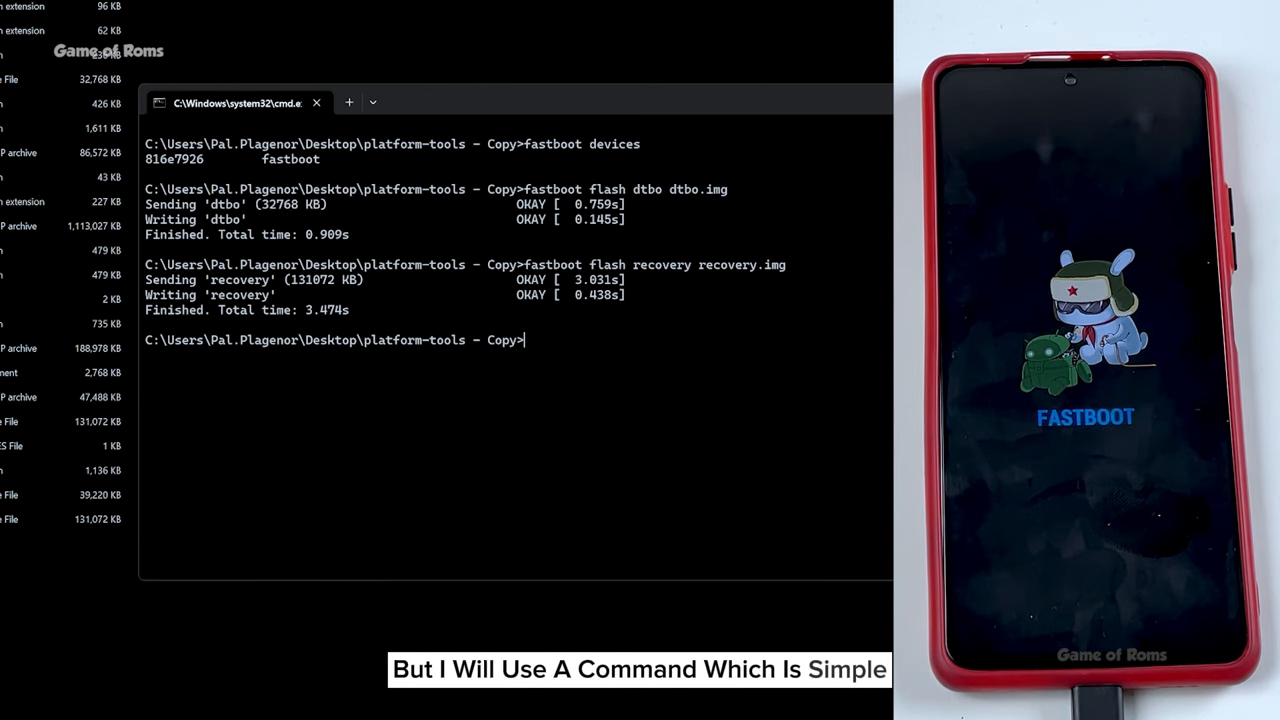
type("fastboot")
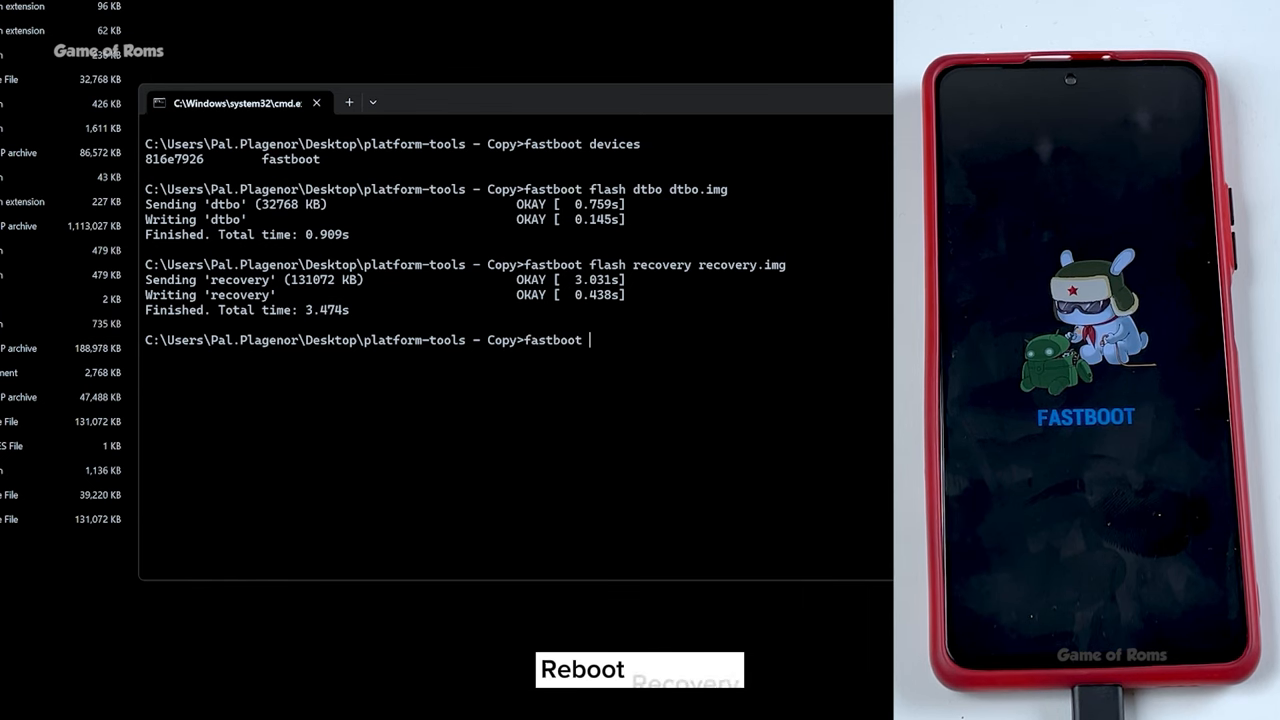
type("reboot re")
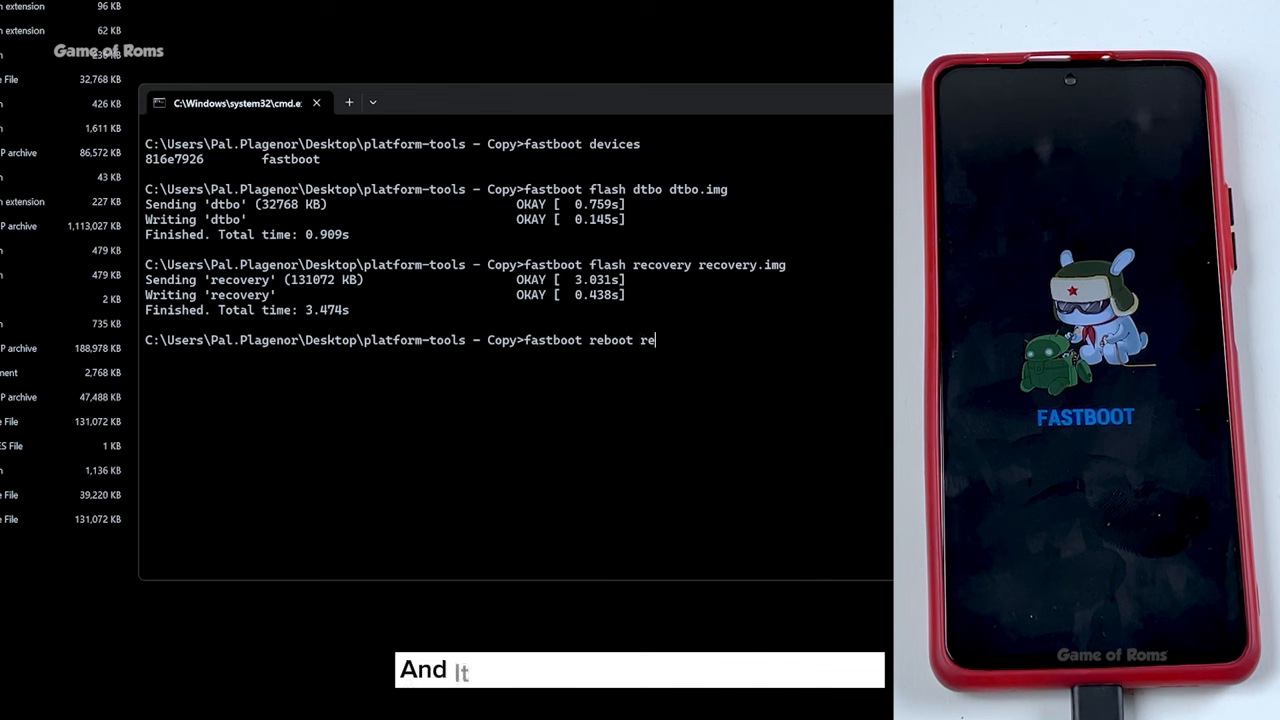
key("Return")
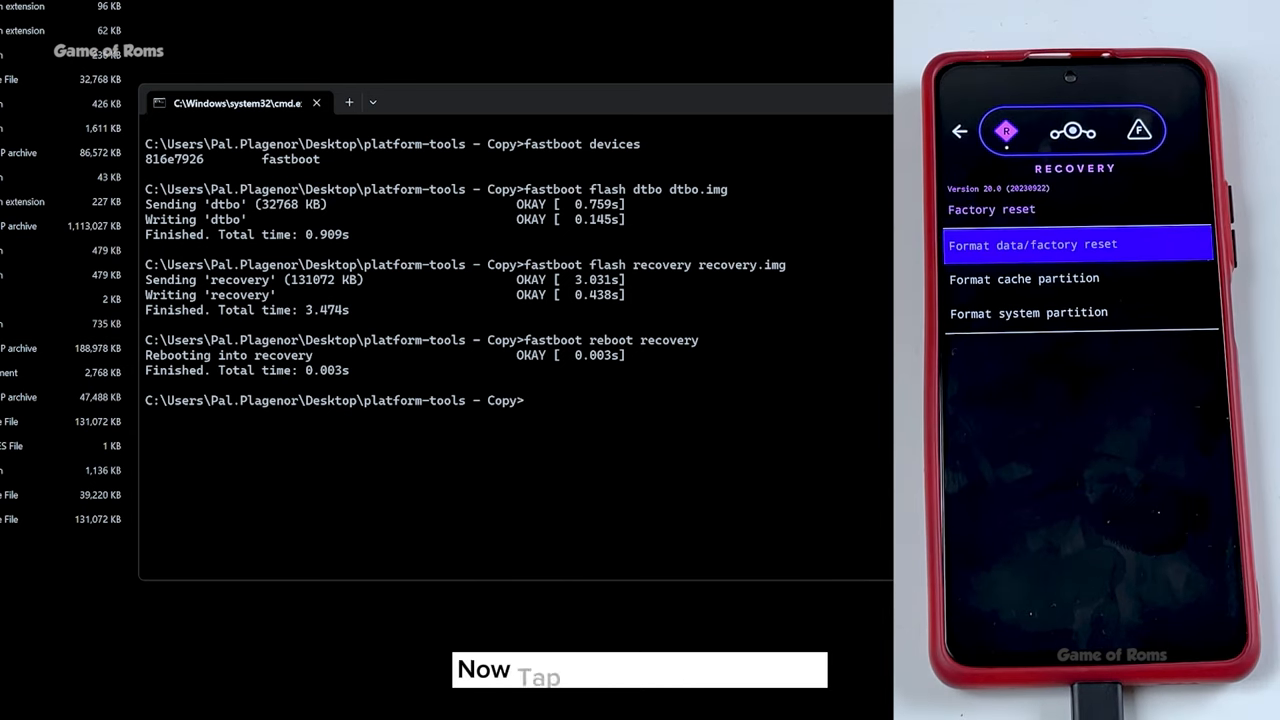
Wipe the phone's data in Lineage Recovery and start an 'adb sideload' command.
left_click(1076, 244)
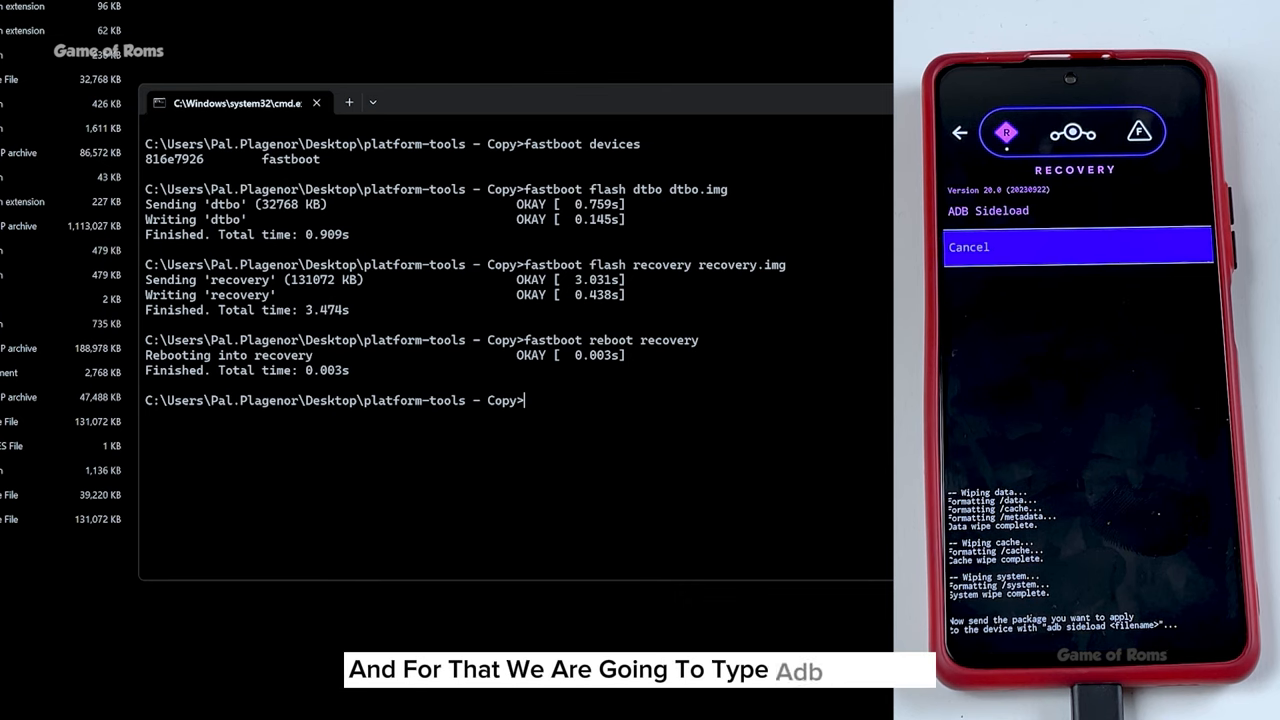
type("adb sideload")
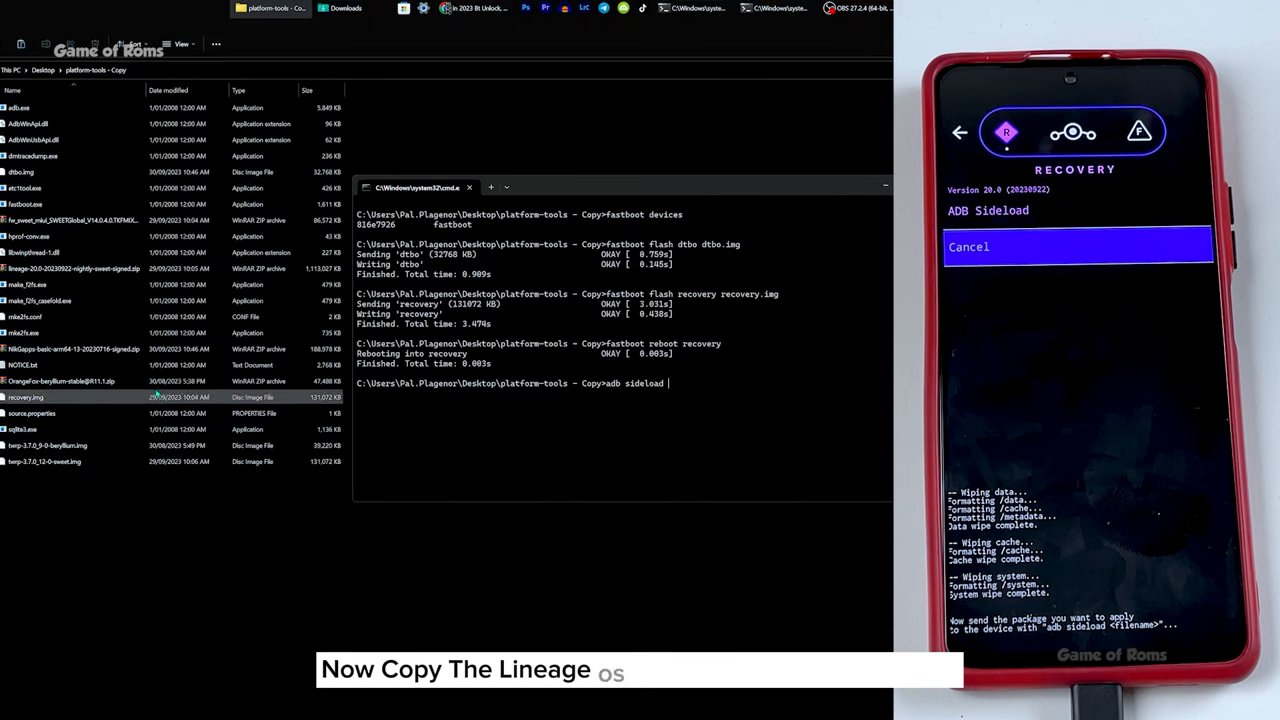
Sideload lineage-20.0-20230922-nightly-sweet-signed.zip and ready the phone for another package.
left_click(76, 268)
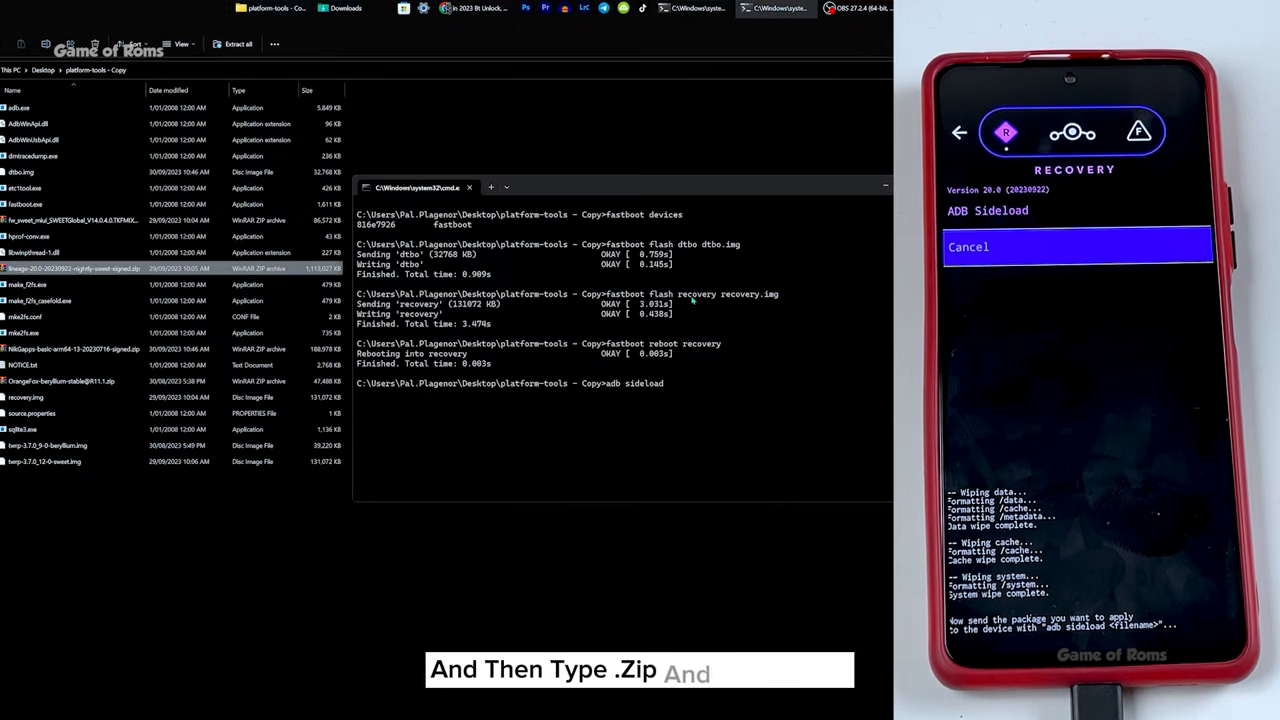
type("lineage-20.0-20230922-nightly-sweet-signed")
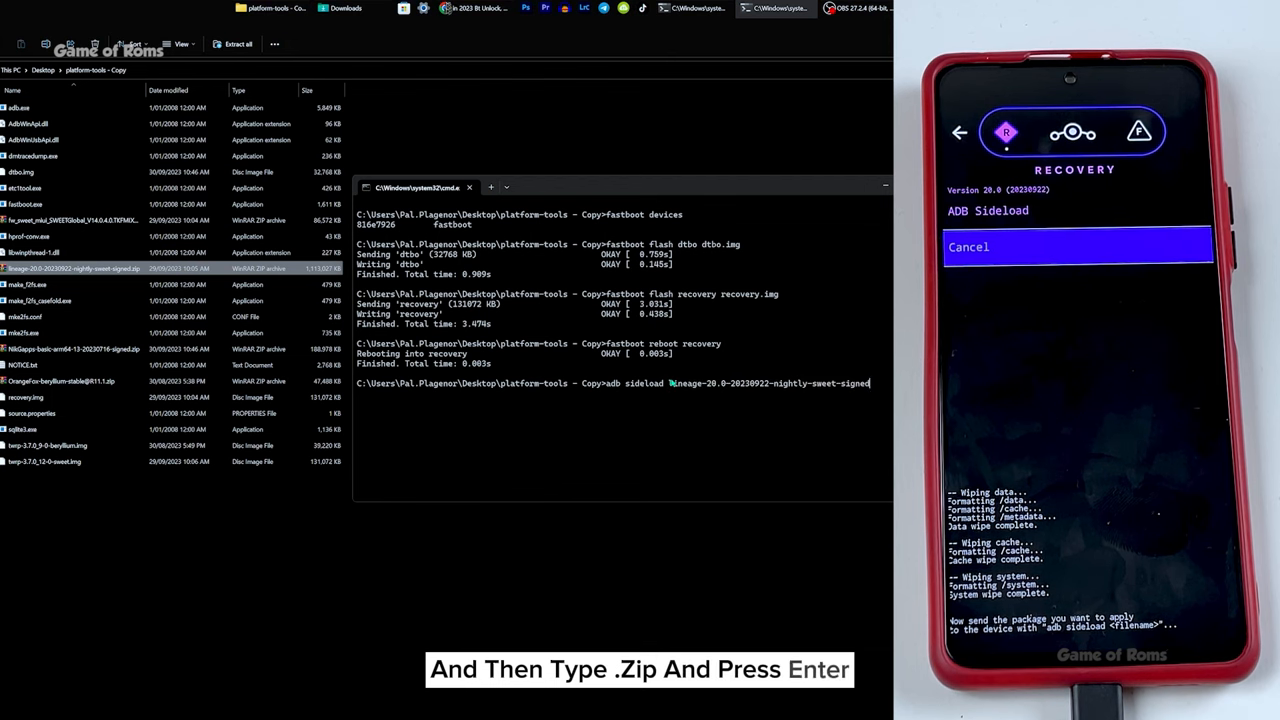
type(".zip")
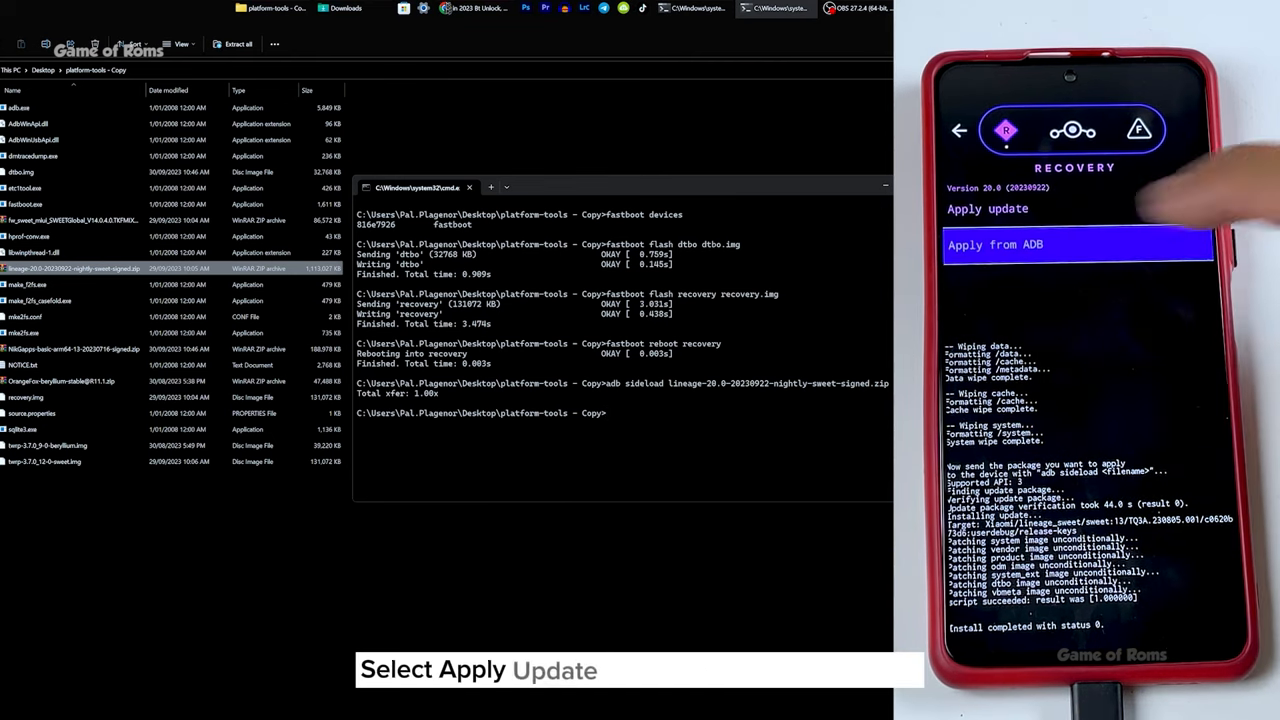
left_click(1078, 244)
type("adb sideload")
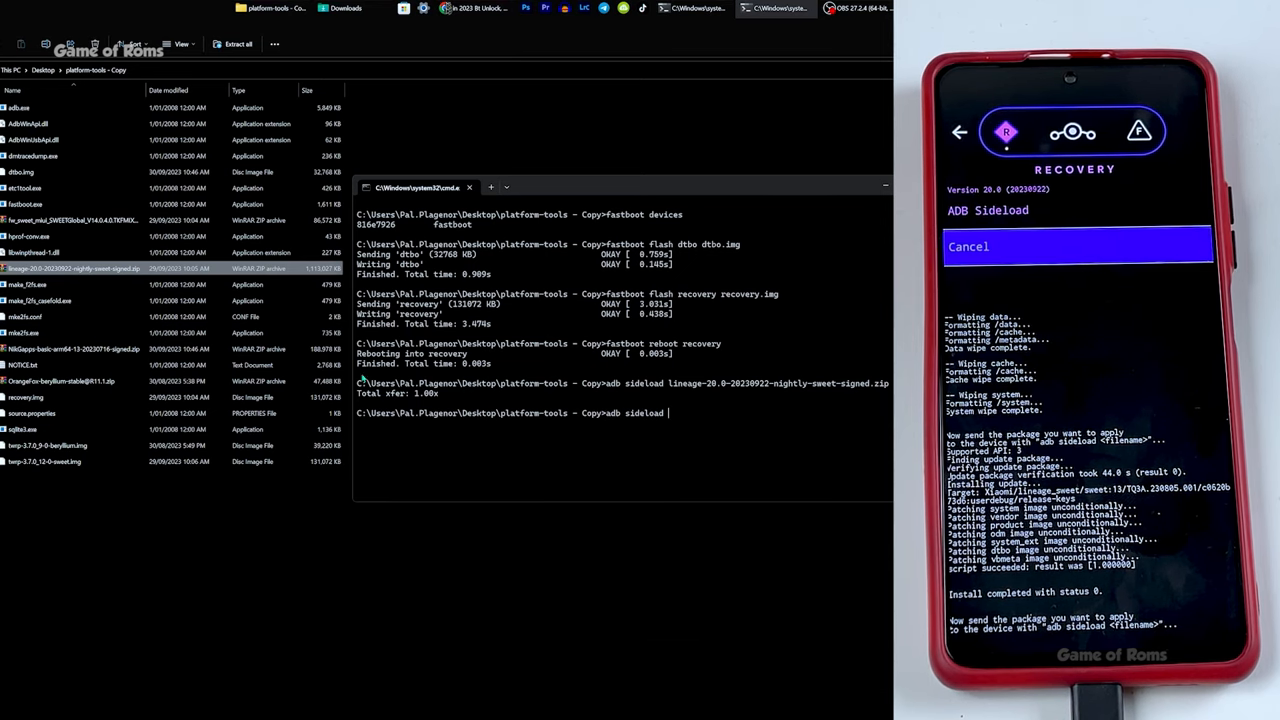
Copy the MindTheGapps zip's file name from File Explorer for the second sideload.
right_click(70, 348)
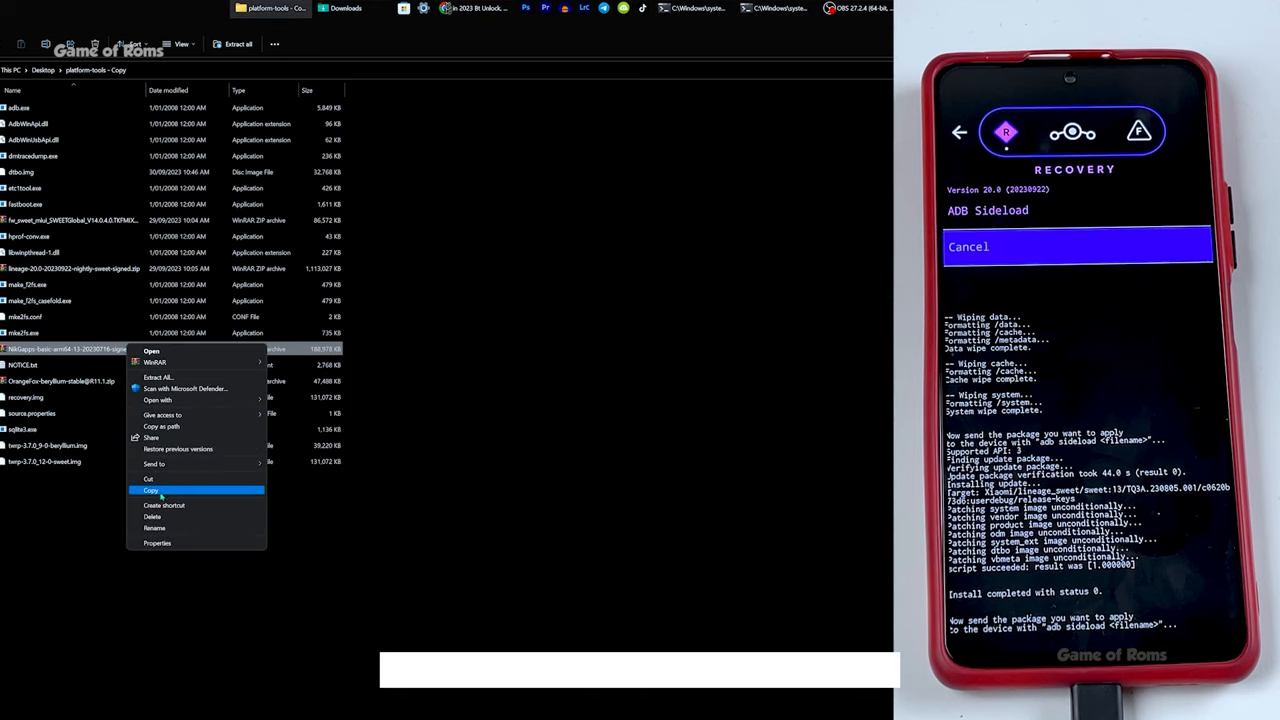
left_click(150, 490)
type("adb sideload NikGapps-basic-arm64-13-20230716-signed.zip")
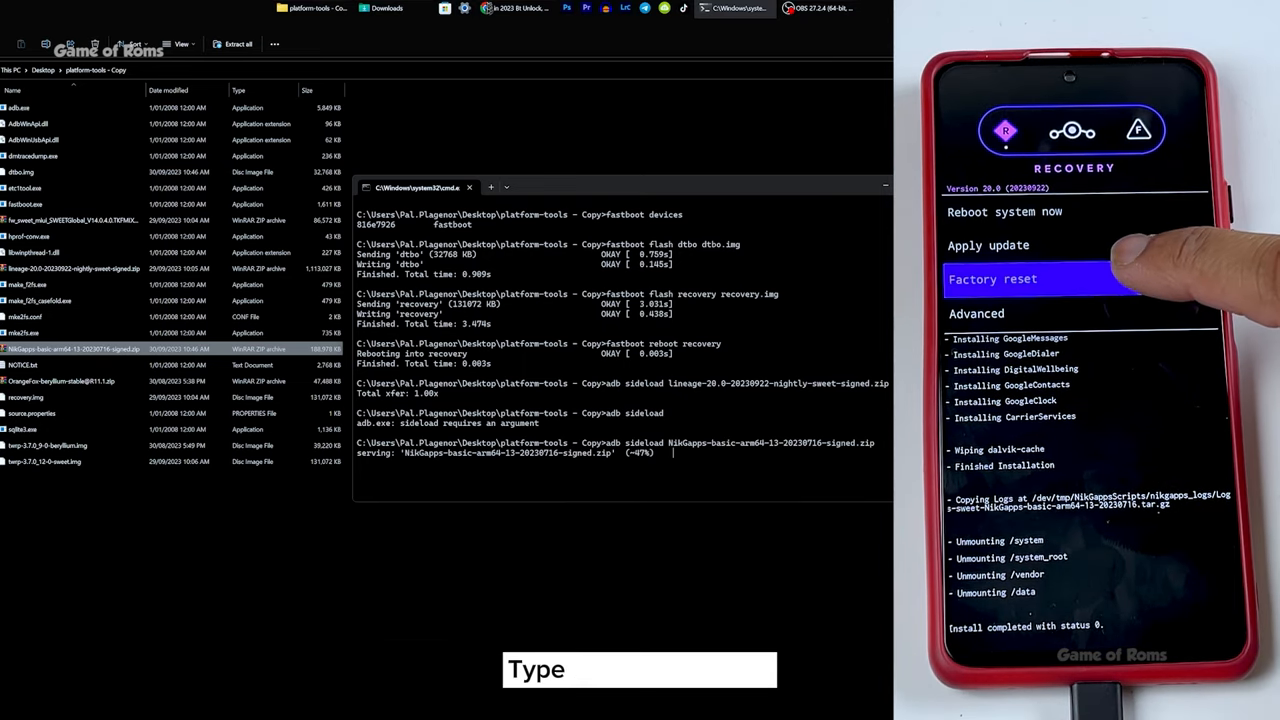
Start the final factory reset from the Lineage Recovery main menu.
left_click(1040, 280)
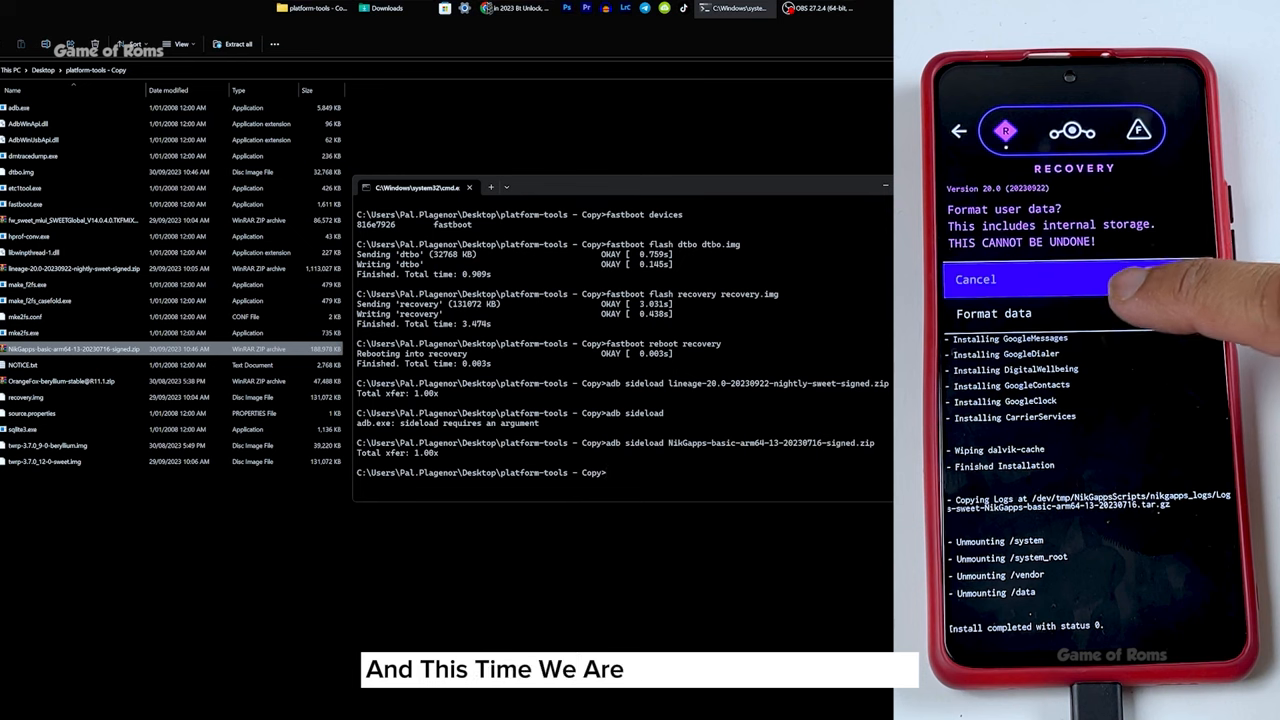